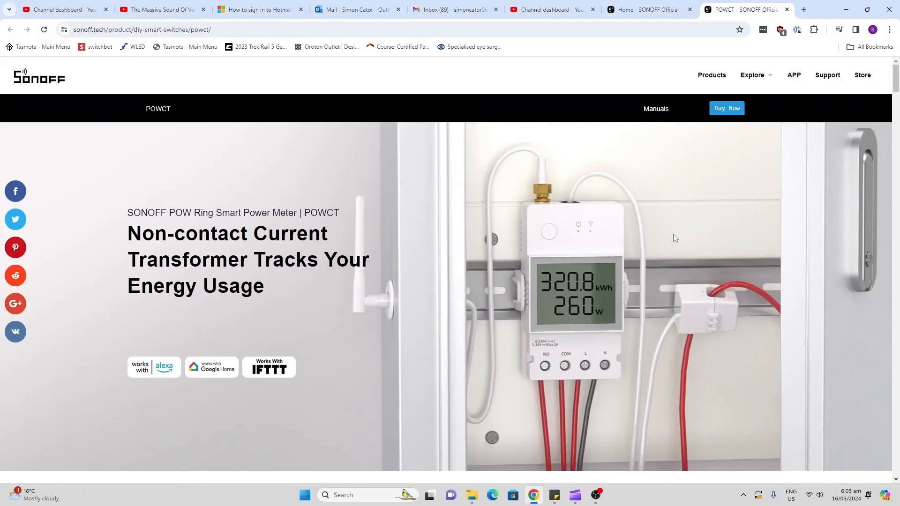
mouse_move(635, 287)
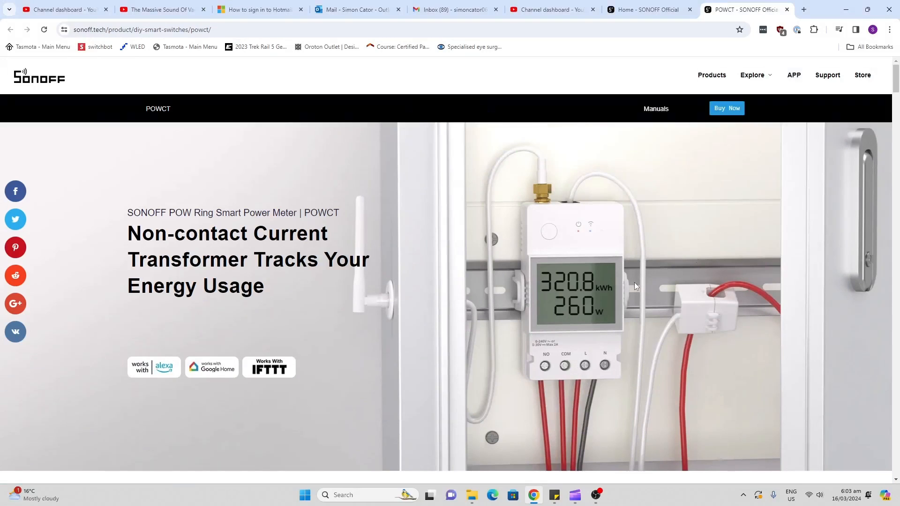
mouse_move(604, 316)
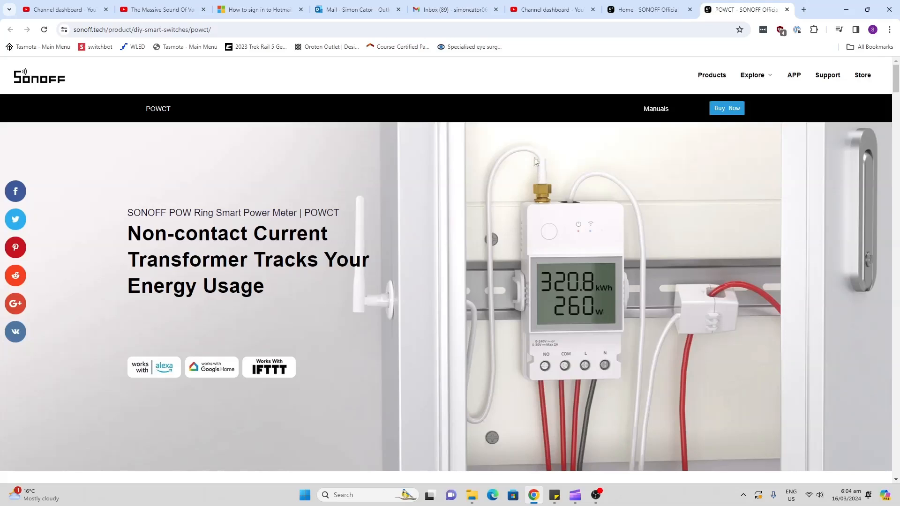
mouse_move(724, 285)
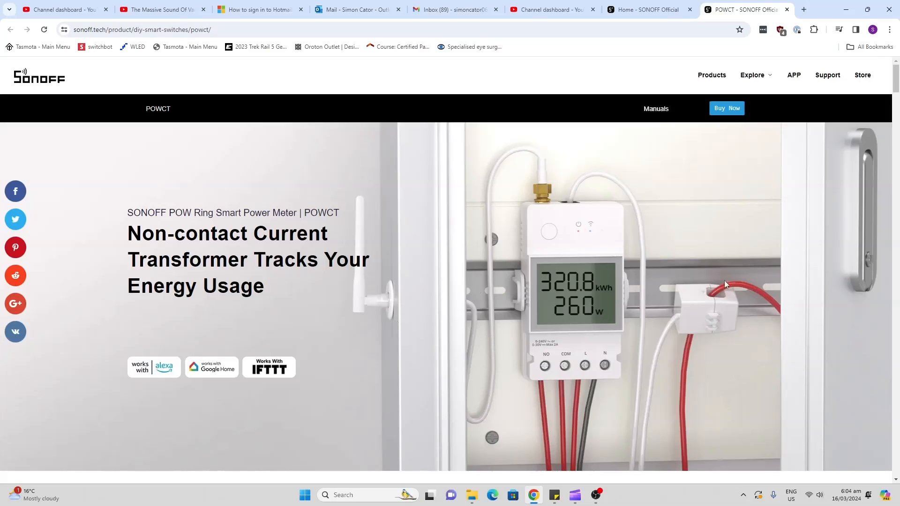
mouse_move(719, 302)
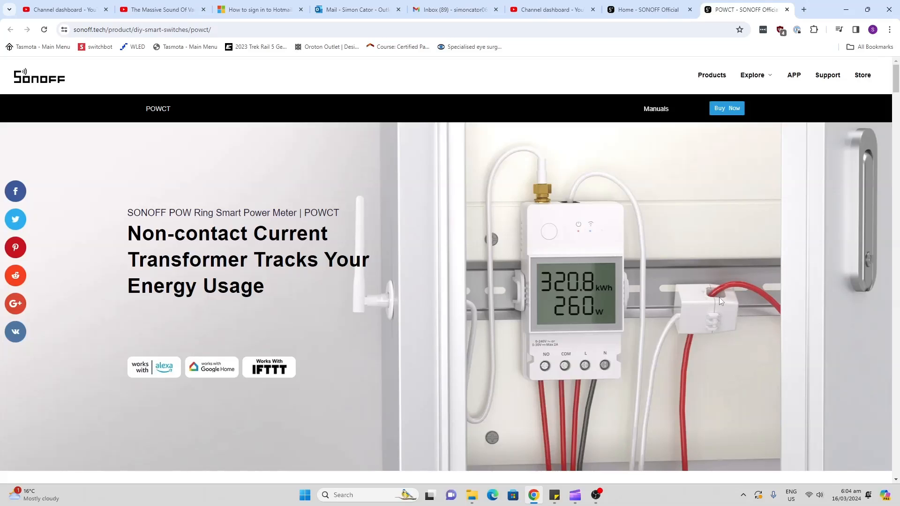
Scroll the SONOFF POWCT page down to its feature grid of ESP32, overload protection, timers and notifications
scroll(down, 3)
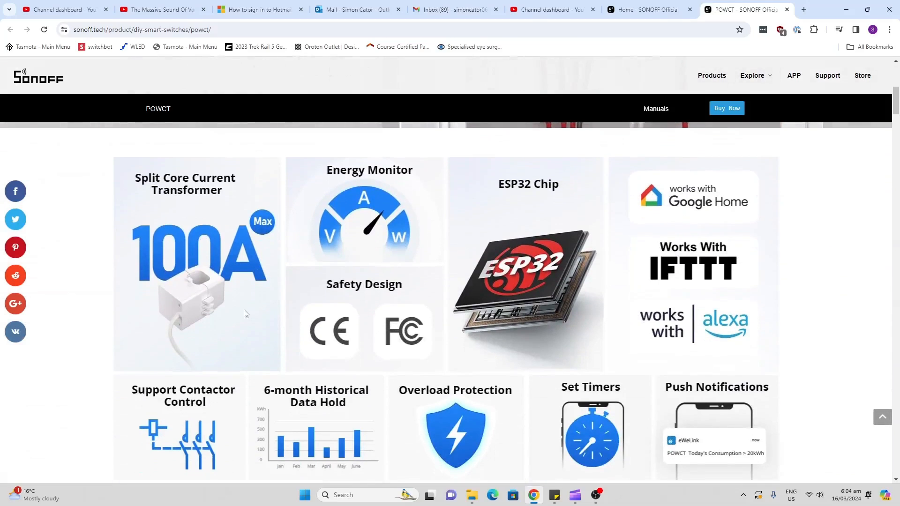
mouse_move(180, 261)
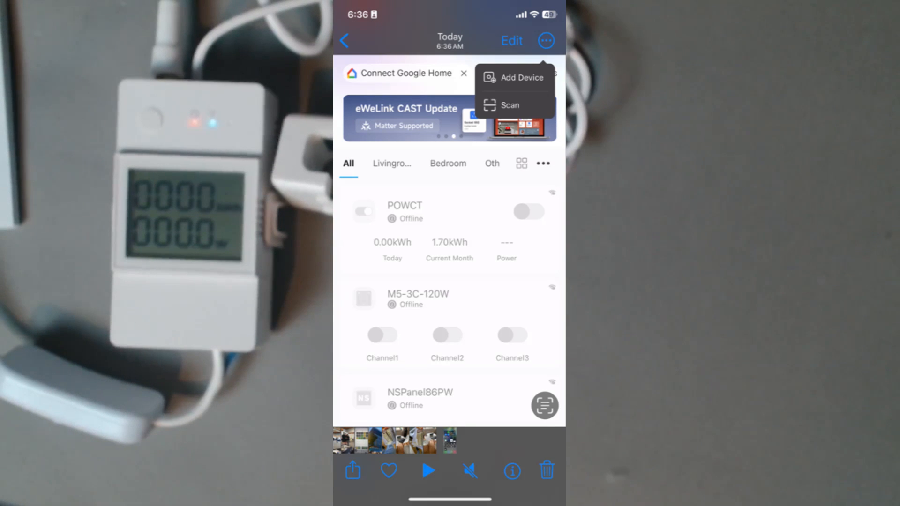
Add the POWCT meter in eWeLink, confirming the button hold and flashing Wi-Fi LED
click(509, 105)
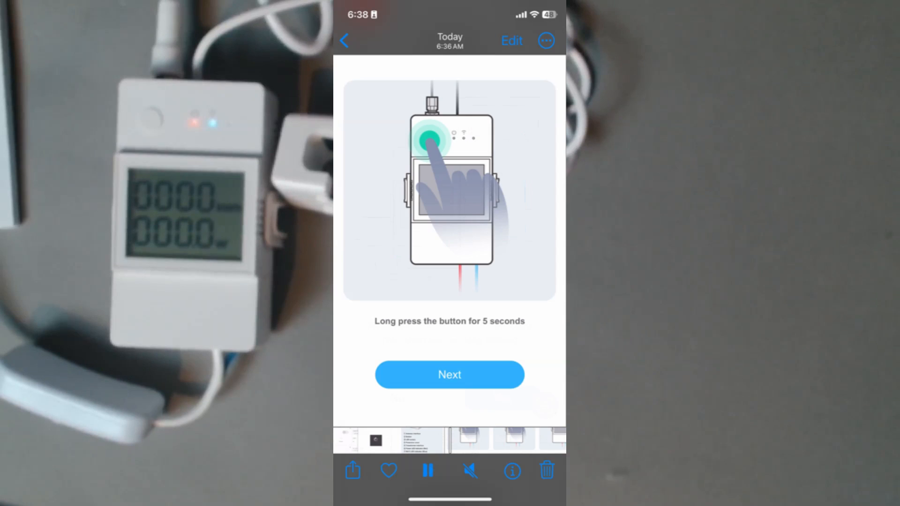
click(450, 374)
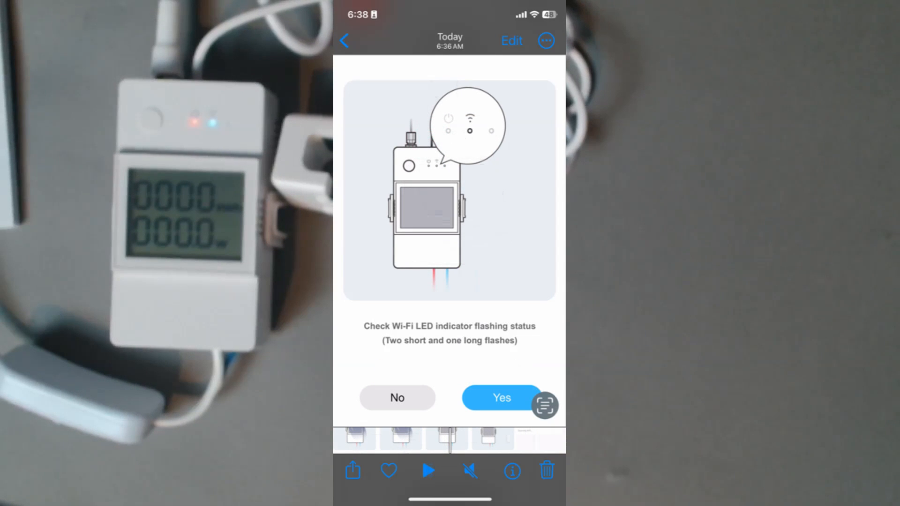
click(500, 398)
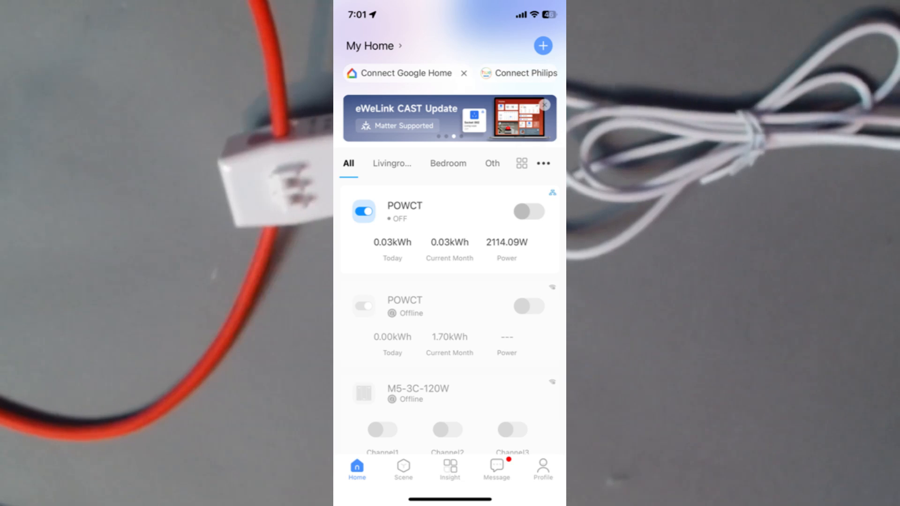
Open the online POWCT card and view its detailed readings, showing 2115.55W power
click(404, 205)
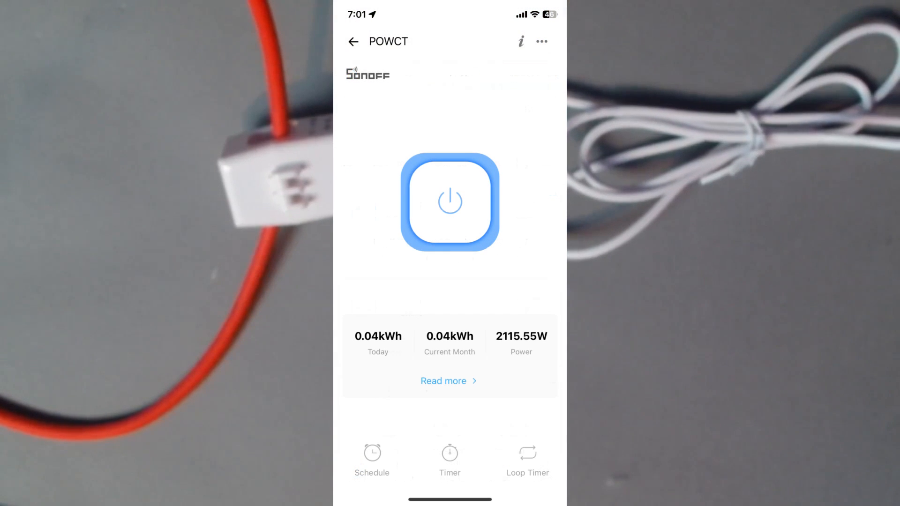
click(449, 381)
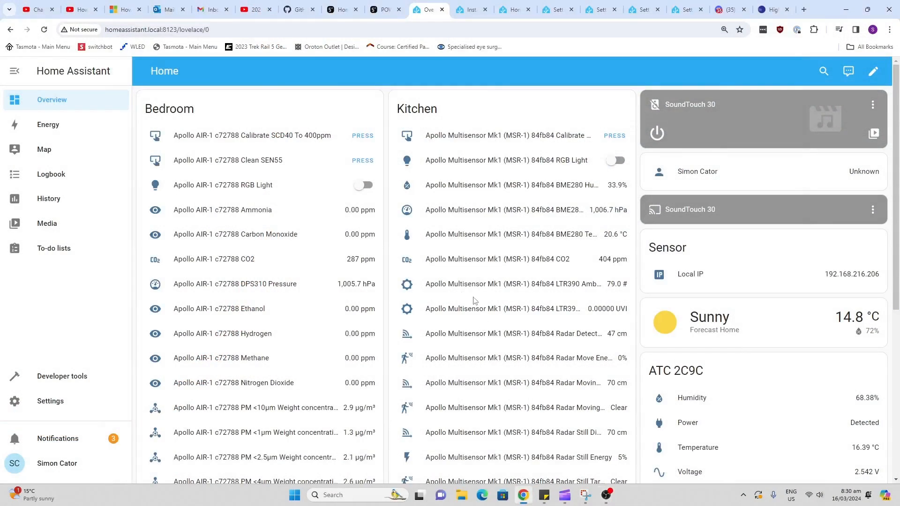
Go to Home Assistant Settings and open the Add-on Store
scroll(down, 3)
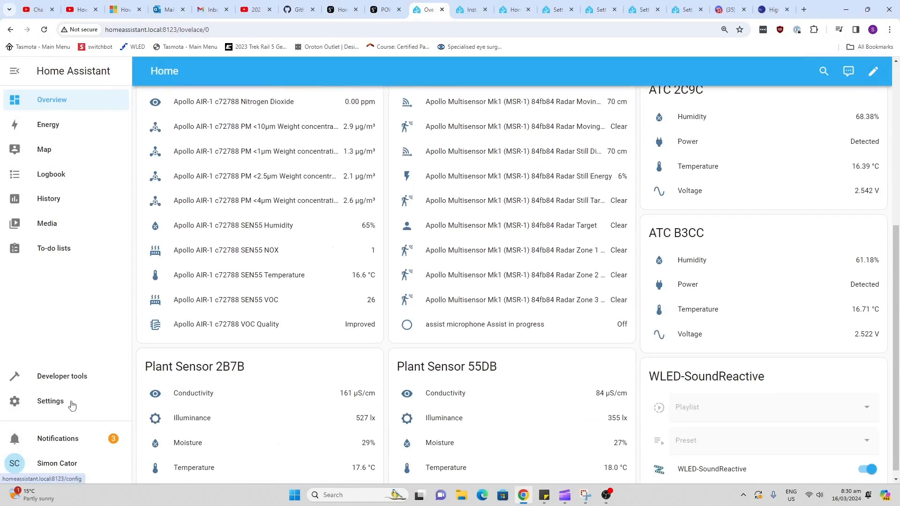
click(50, 401)
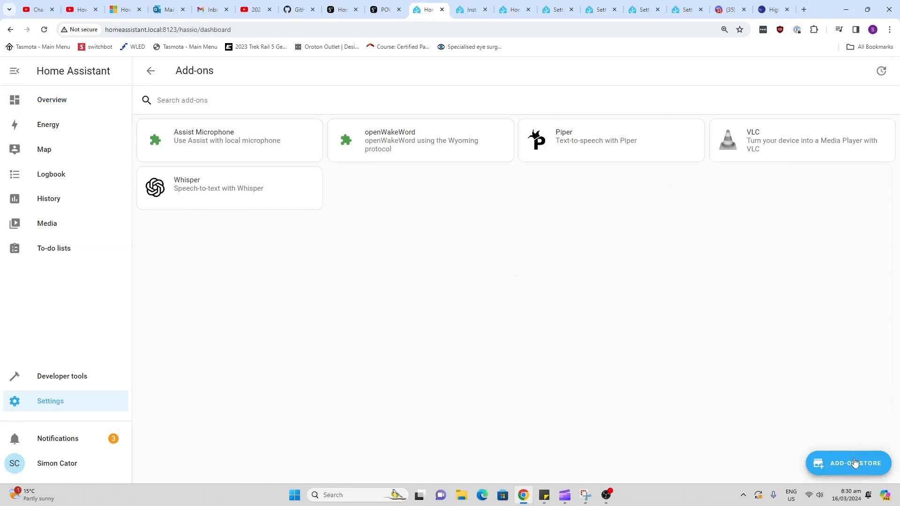
click(848, 463)
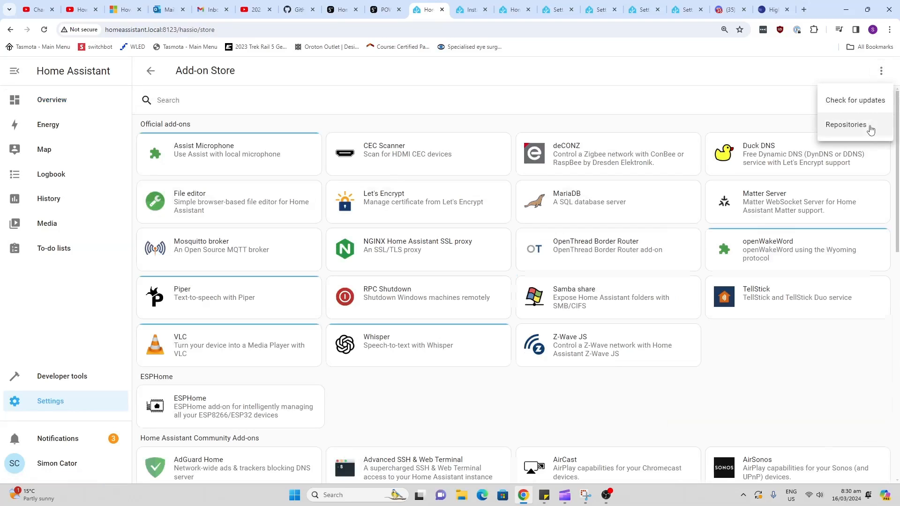
click(847, 126)
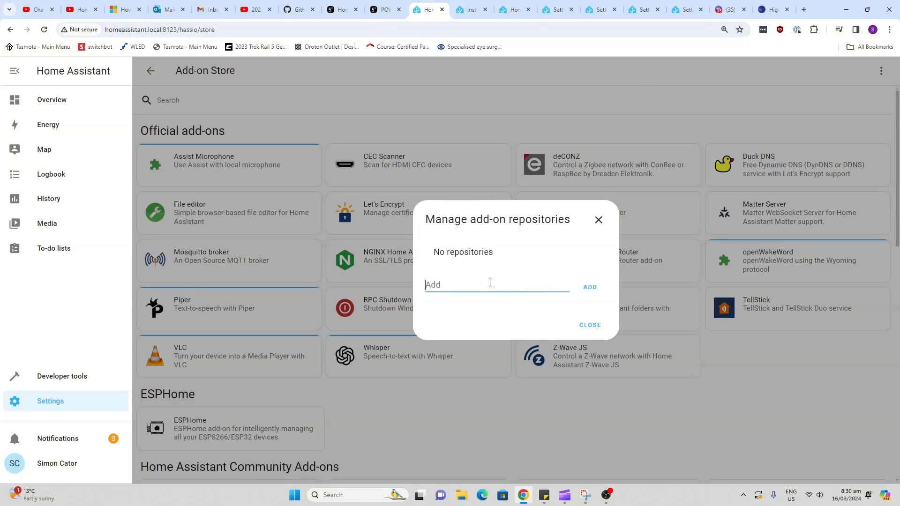
text(https://github.com/CoolKit-Technologies/ha-addon)
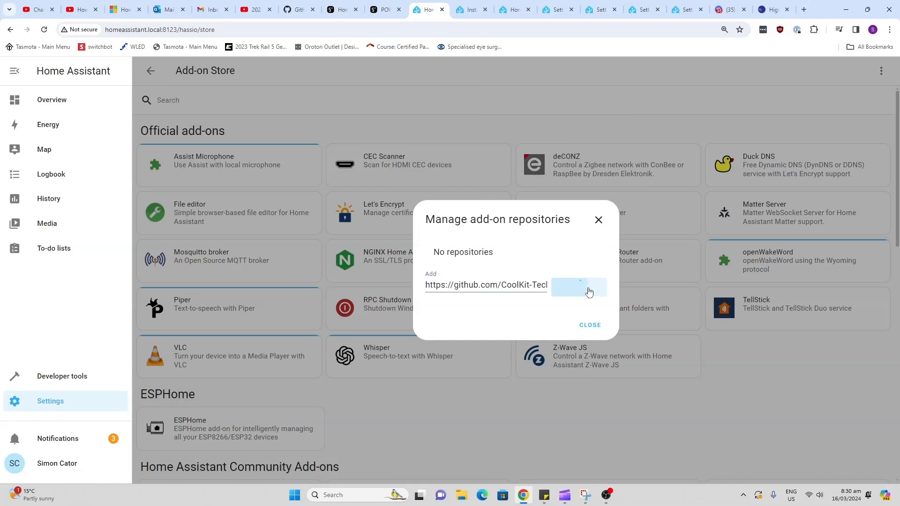
click(578, 287)
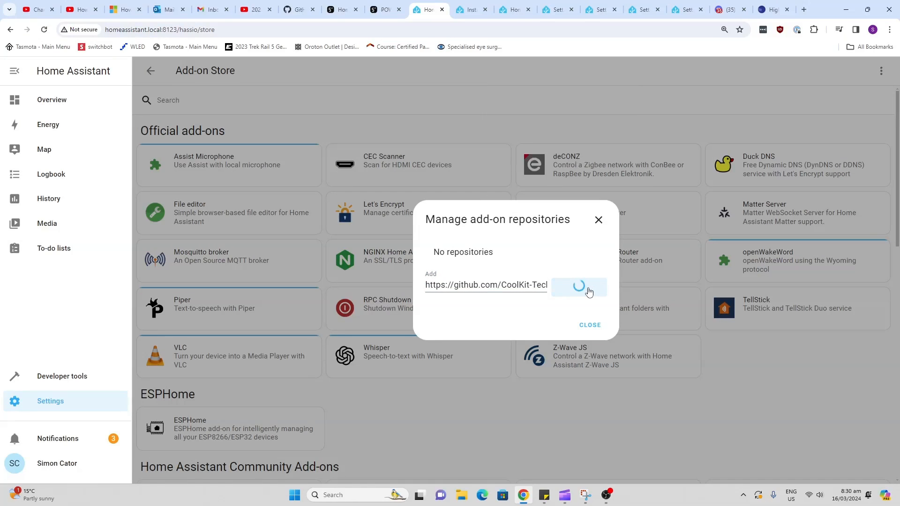
click(580, 286)
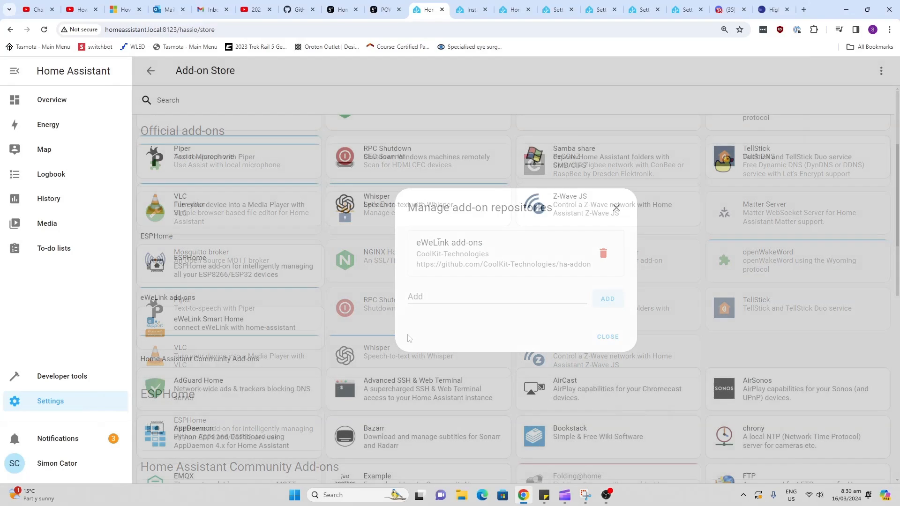
click(606, 339)
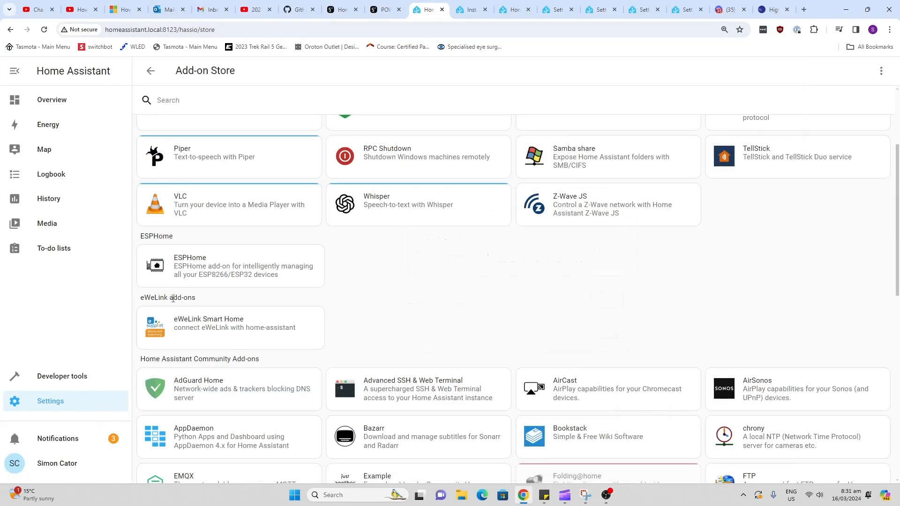
click(230, 328)
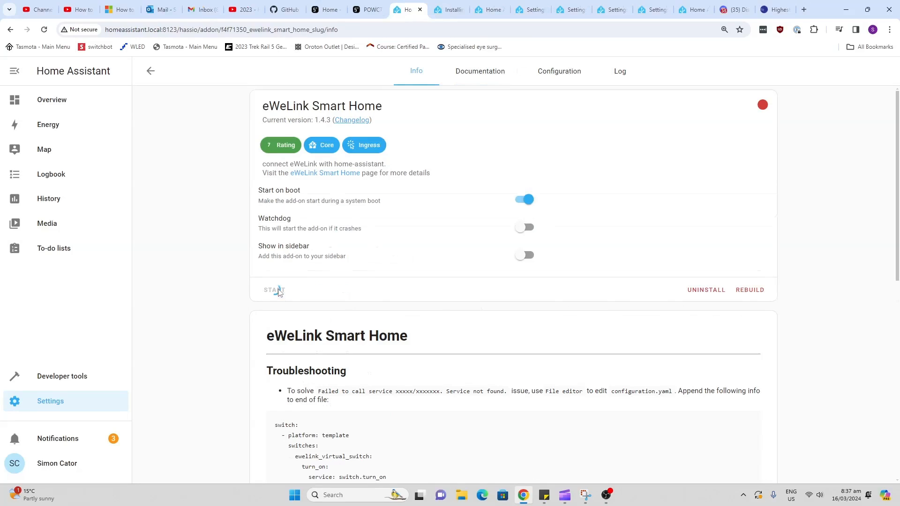
Start the eWeLink Smart Home add-on and launch its web UI
click(273, 290)
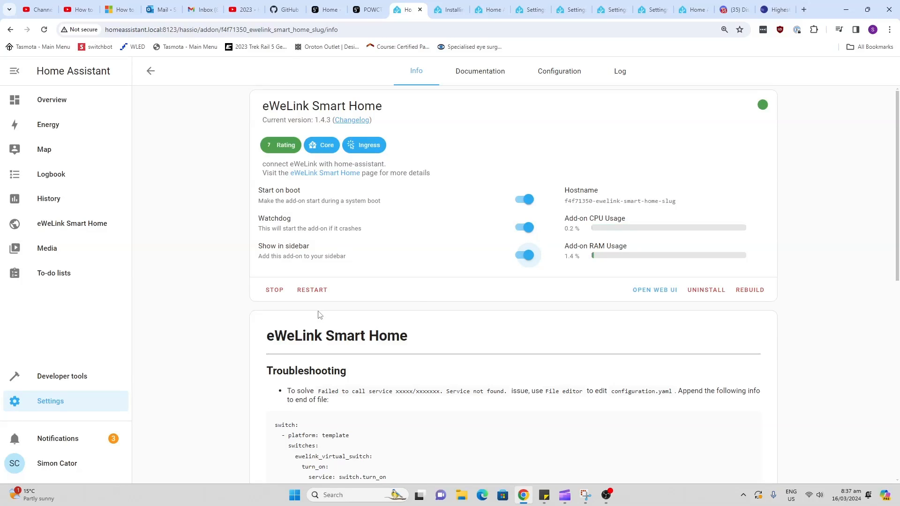
click(654, 290)
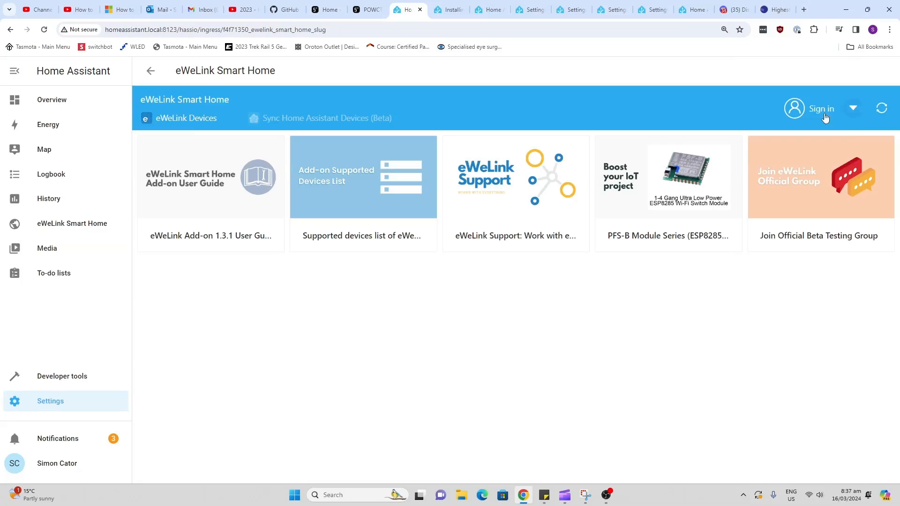
Sign in to the eWeLink account in the add-on using the New Zealand (+64) region
click(821, 109)
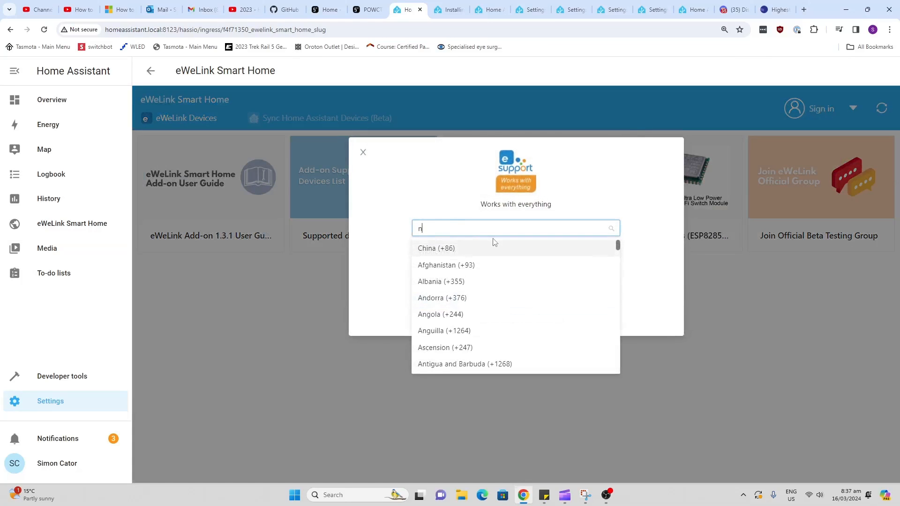
text(ew)
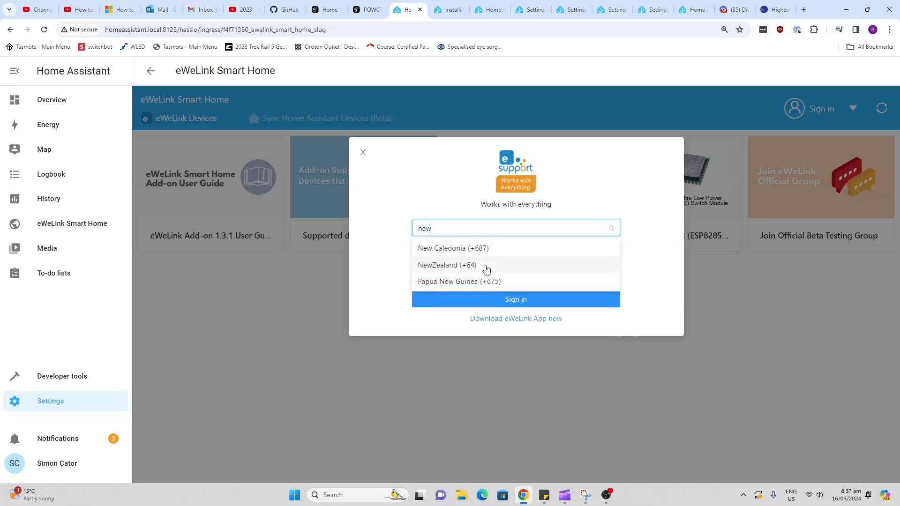
click(447, 265)
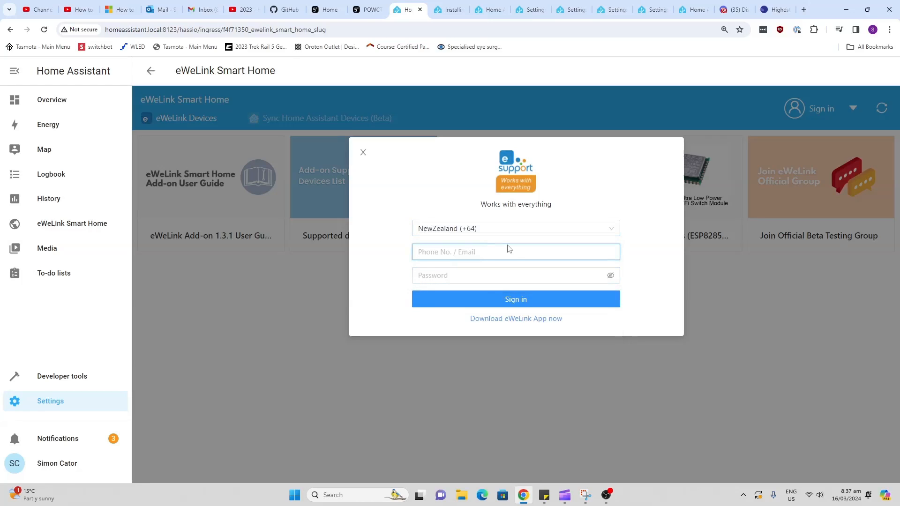
text(sim)
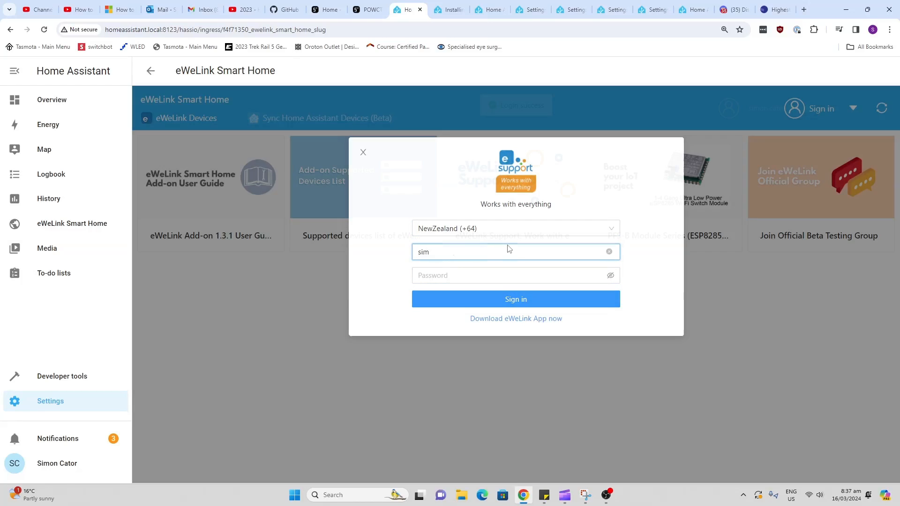
click(515, 299)
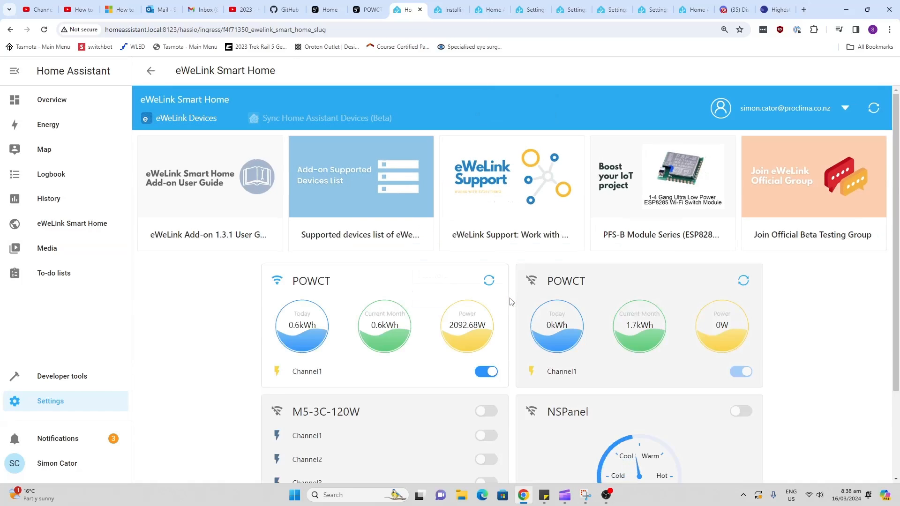
scroll(down, 3)
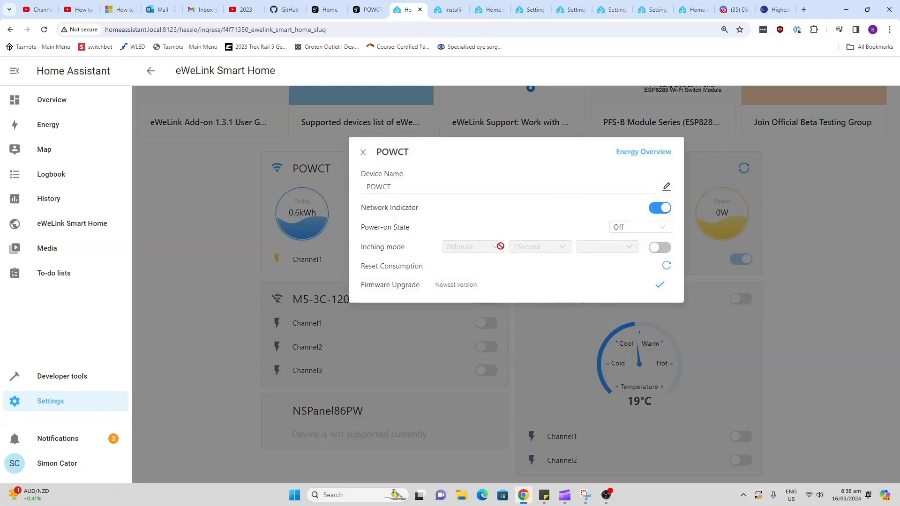
click(363, 152)
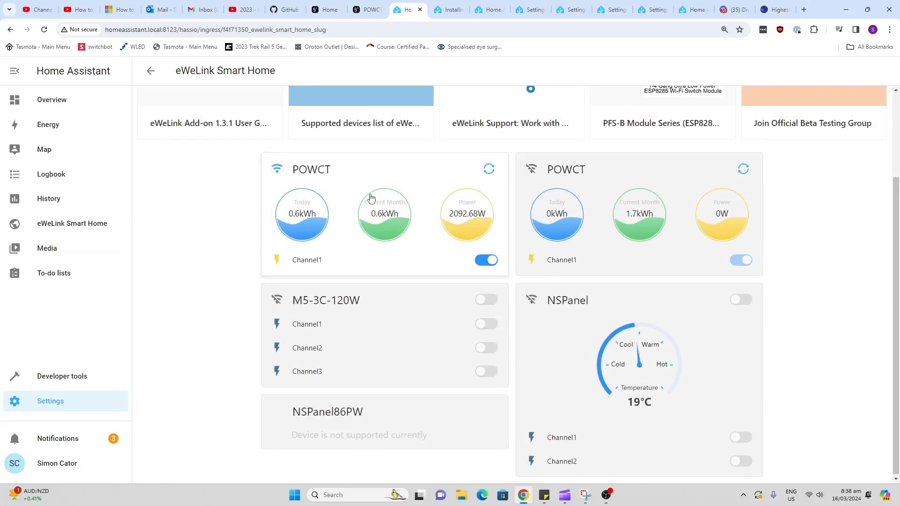
mouse_move(56, 122)
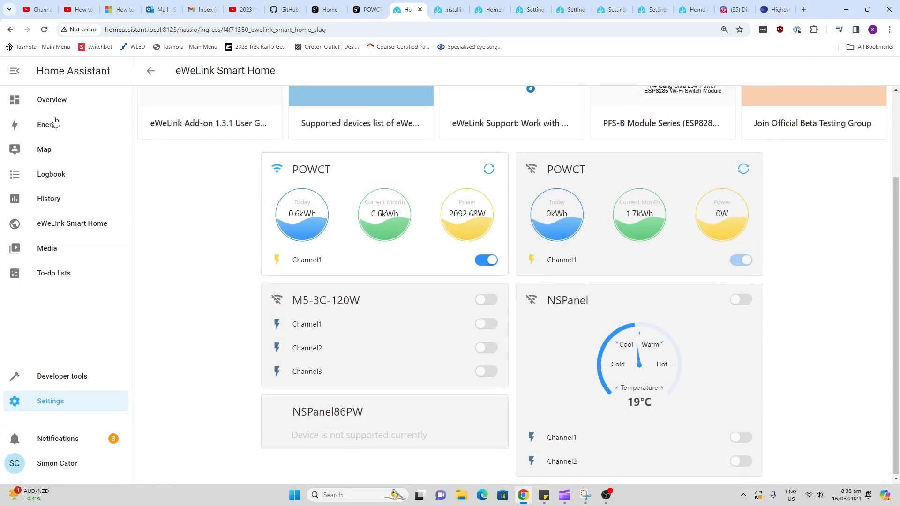
Open Energy from the sidebar to reach the Electricity grid setup step
click(48, 124)
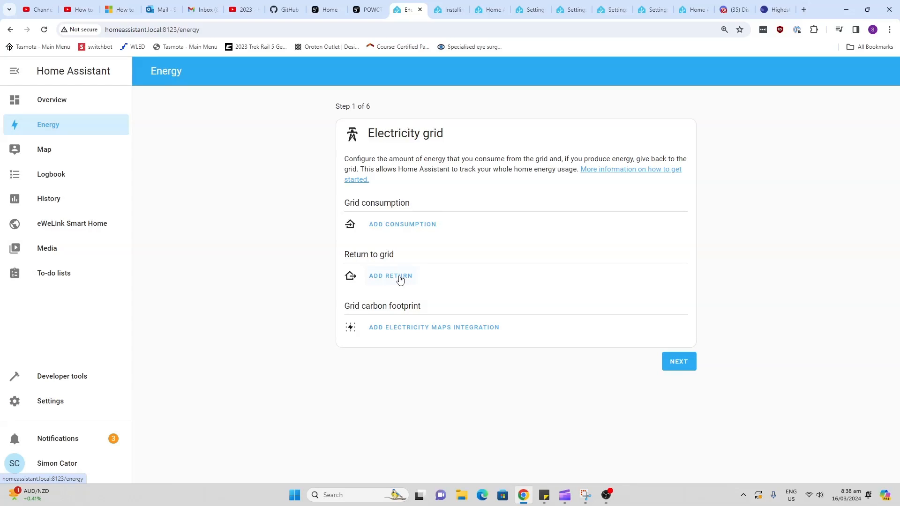
mouse_move(493, 393)
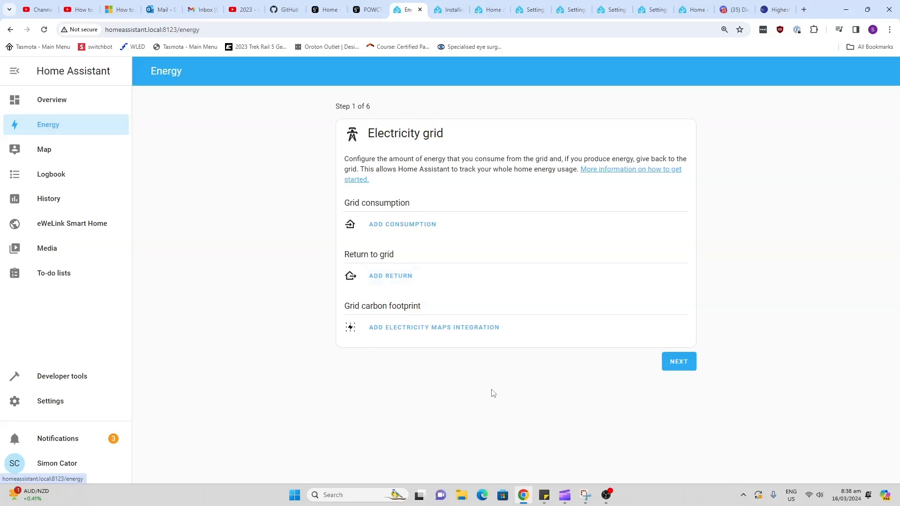
mouse_move(489, 398)
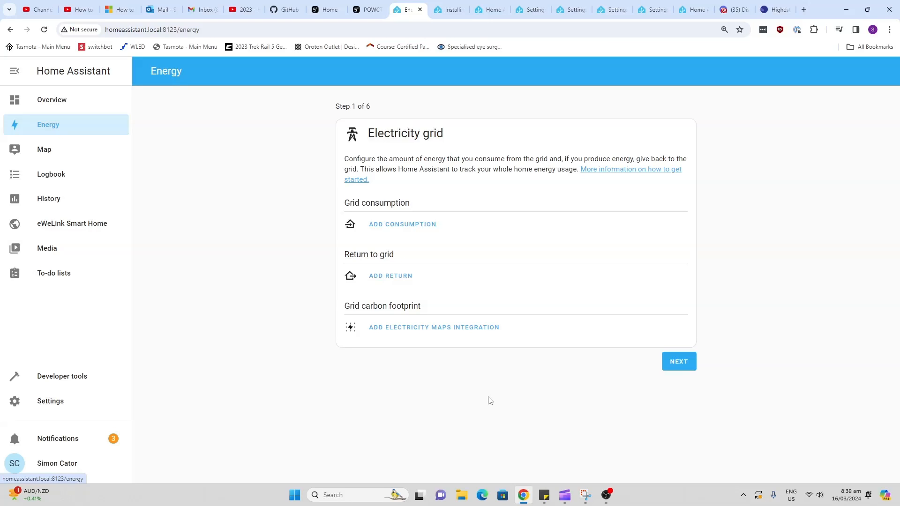
mouse_move(489, 403)
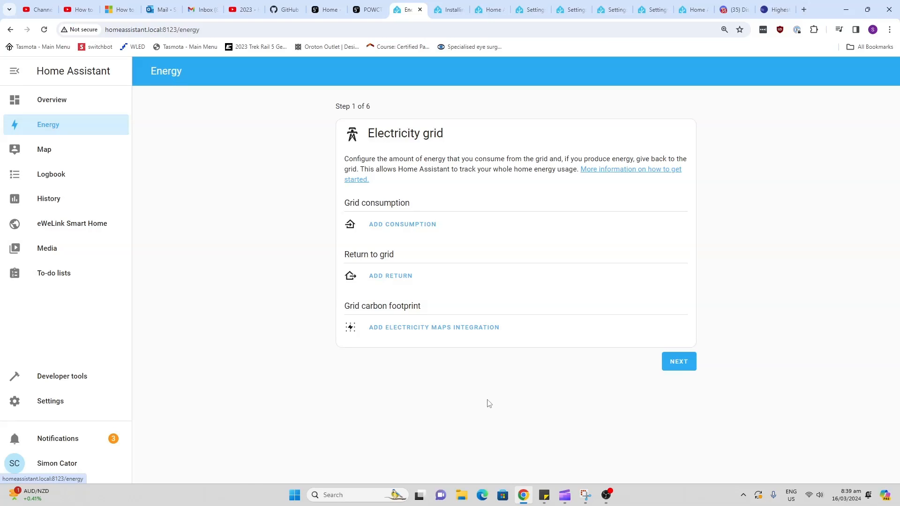